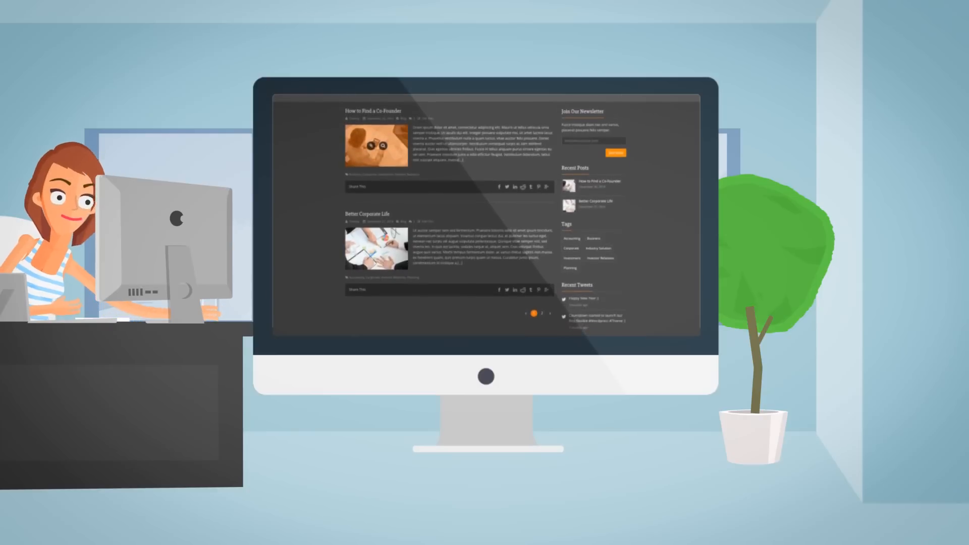
Reach Customize Smart Skin in Theme Options and show the Primary Color picker
{"action": "scroll", "scroll_direction": "down", "scroll_amount": 3}
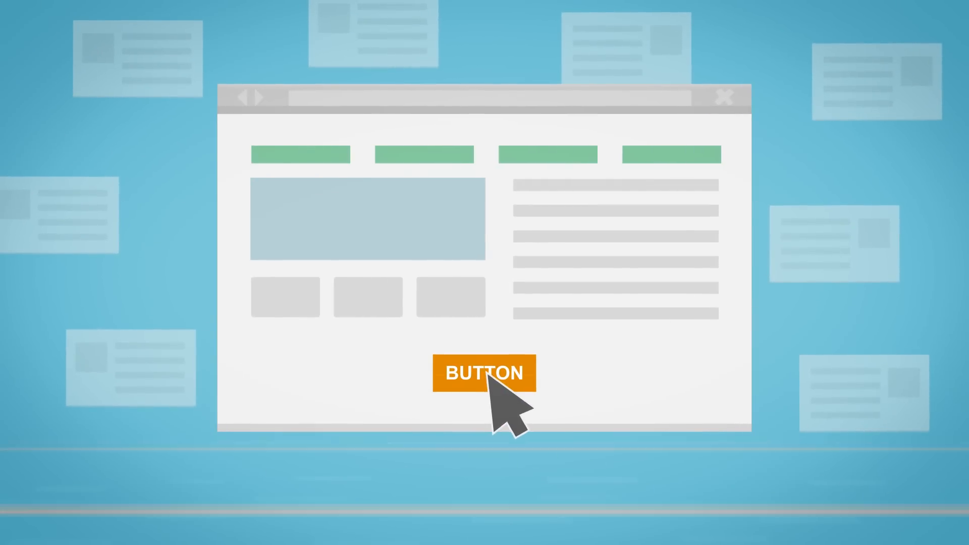
{"action": "left_click", "coordinate": [484, 373]}
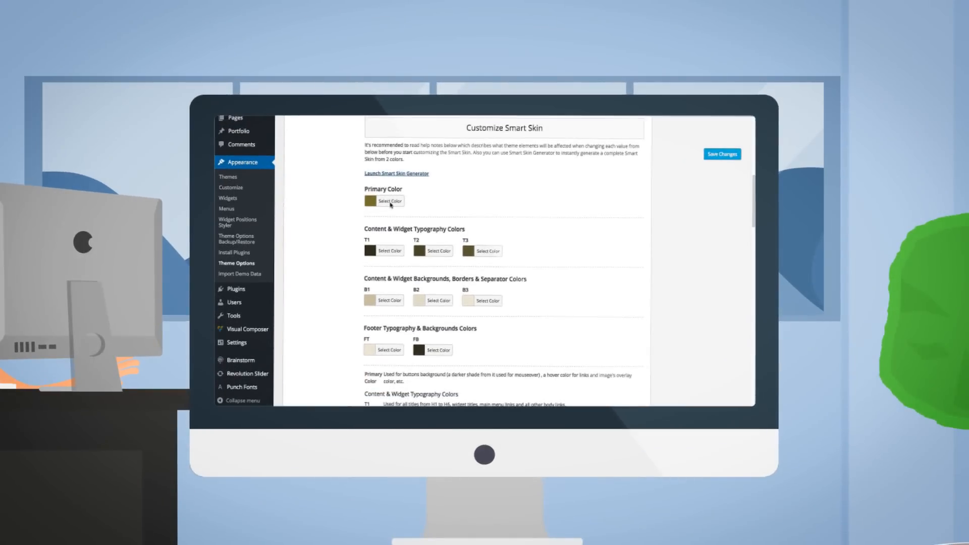
{"action": "left_click", "coordinate": [385, 201]}
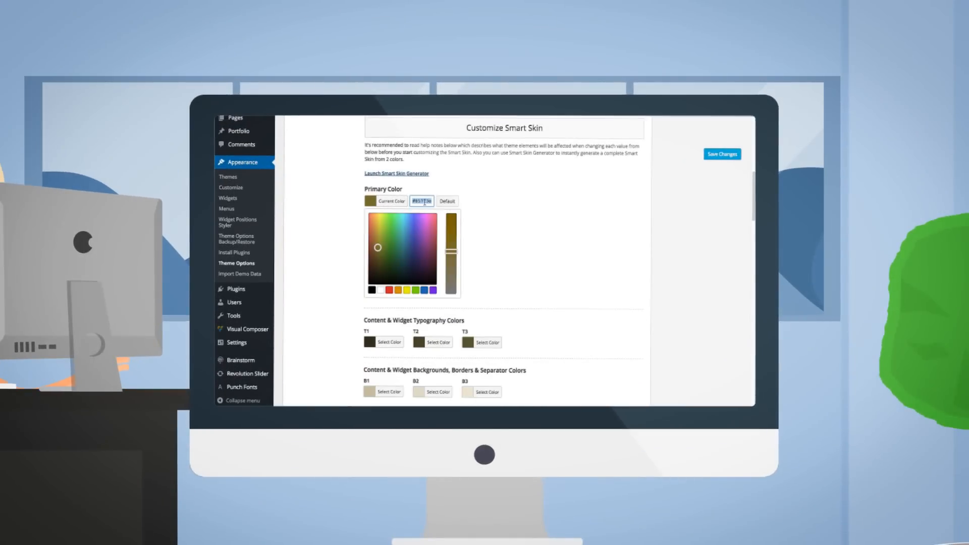